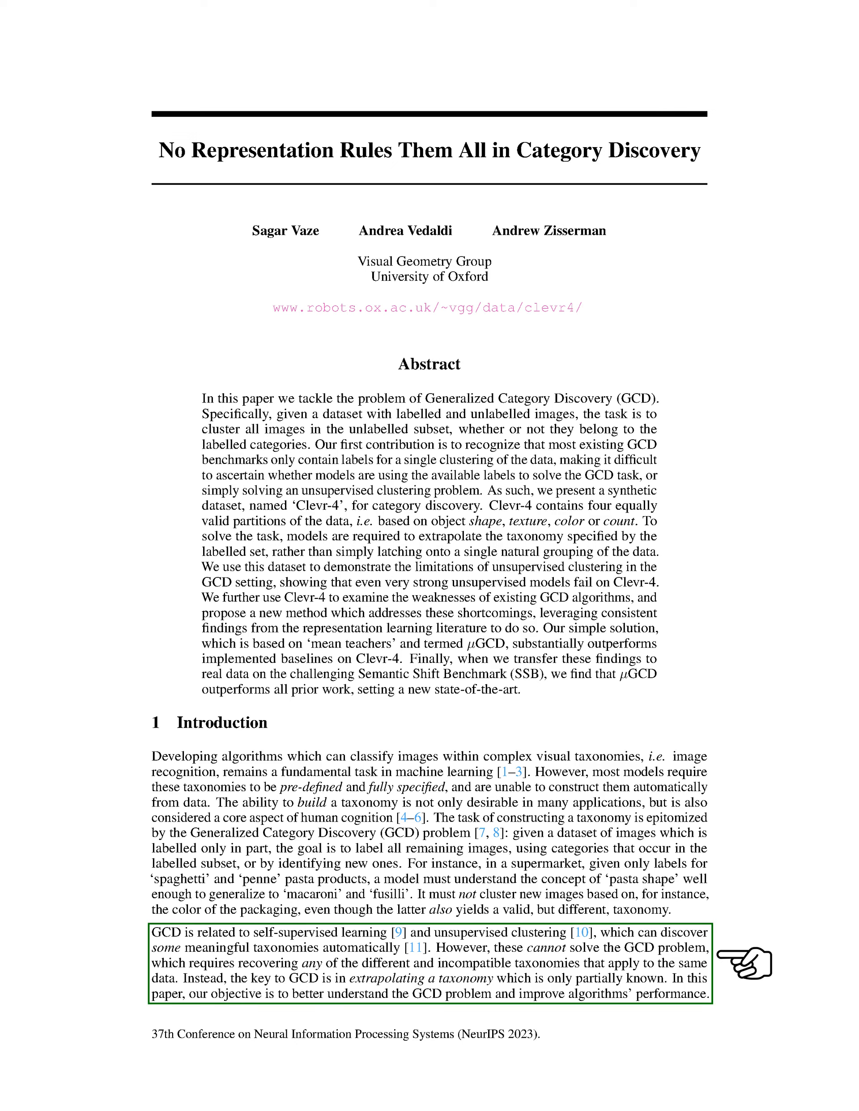
pyautogui.scroll(-3)
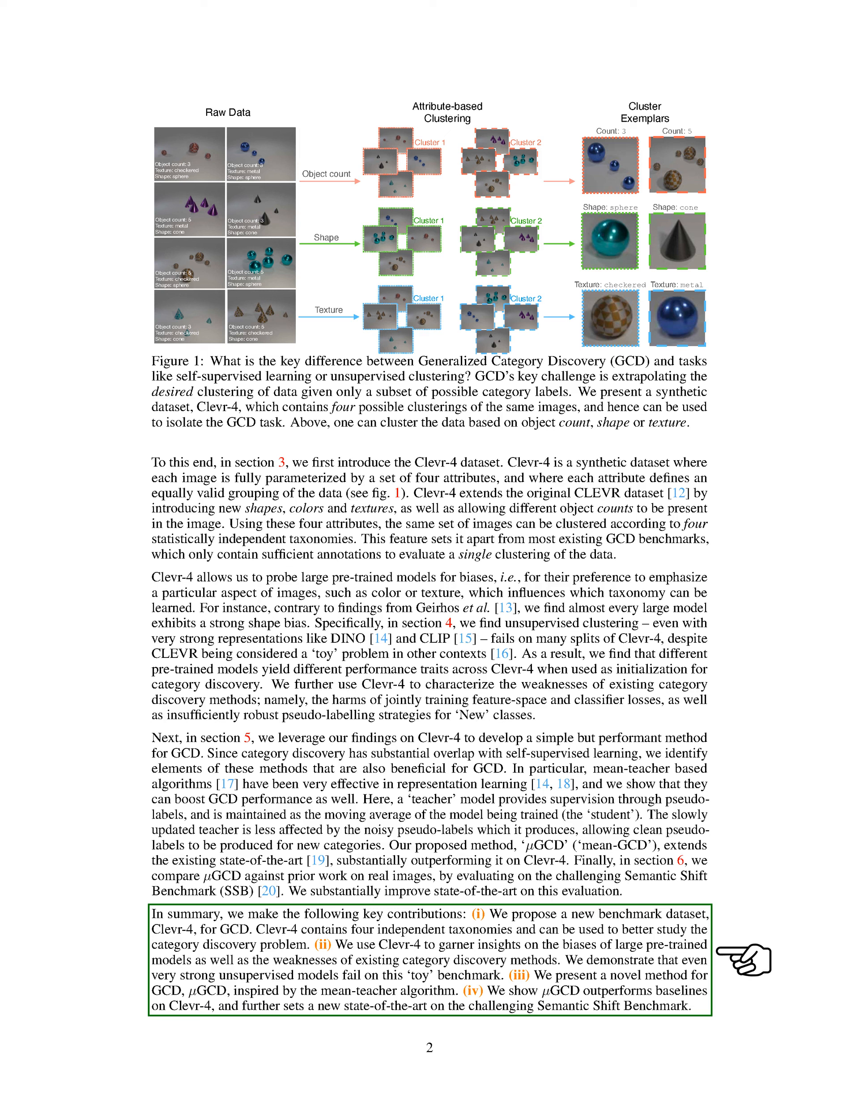
pyautogui.scroll(-3)
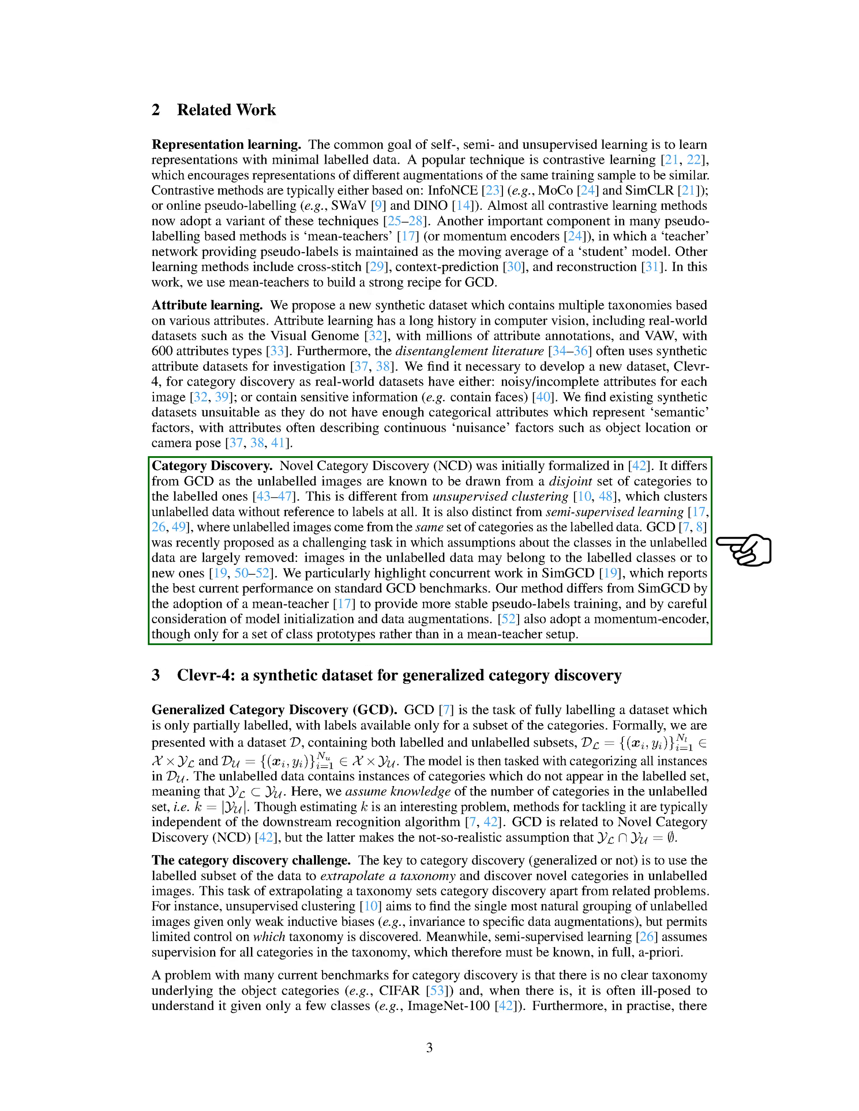
pyautogui.scroll(-3)
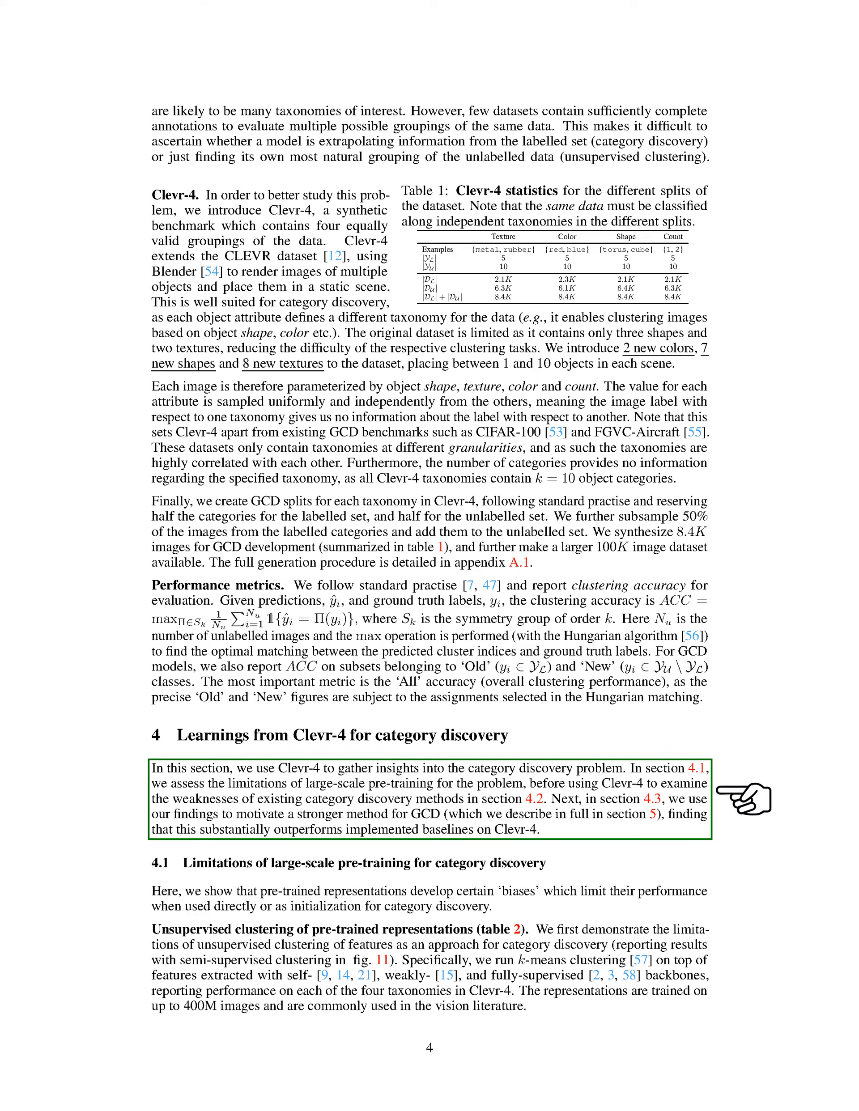
pyautogui.scroll(-3)
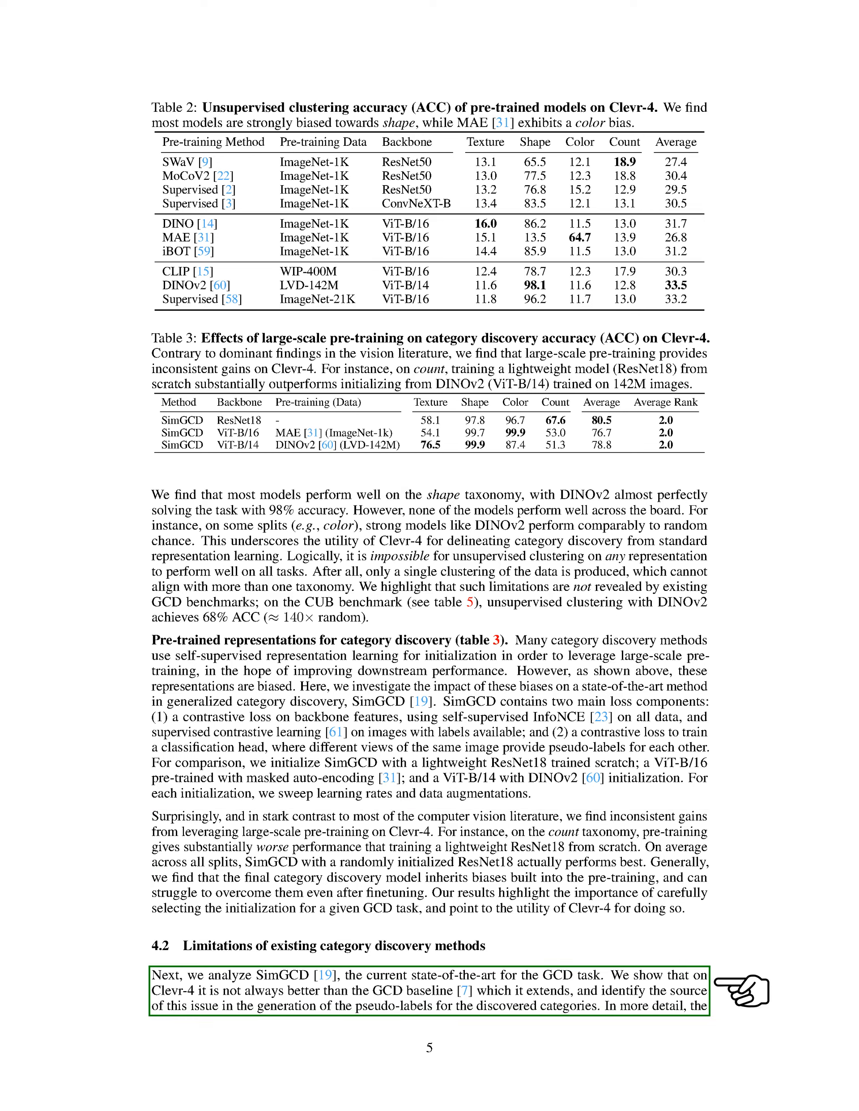
pyautogui.scroll(-3)
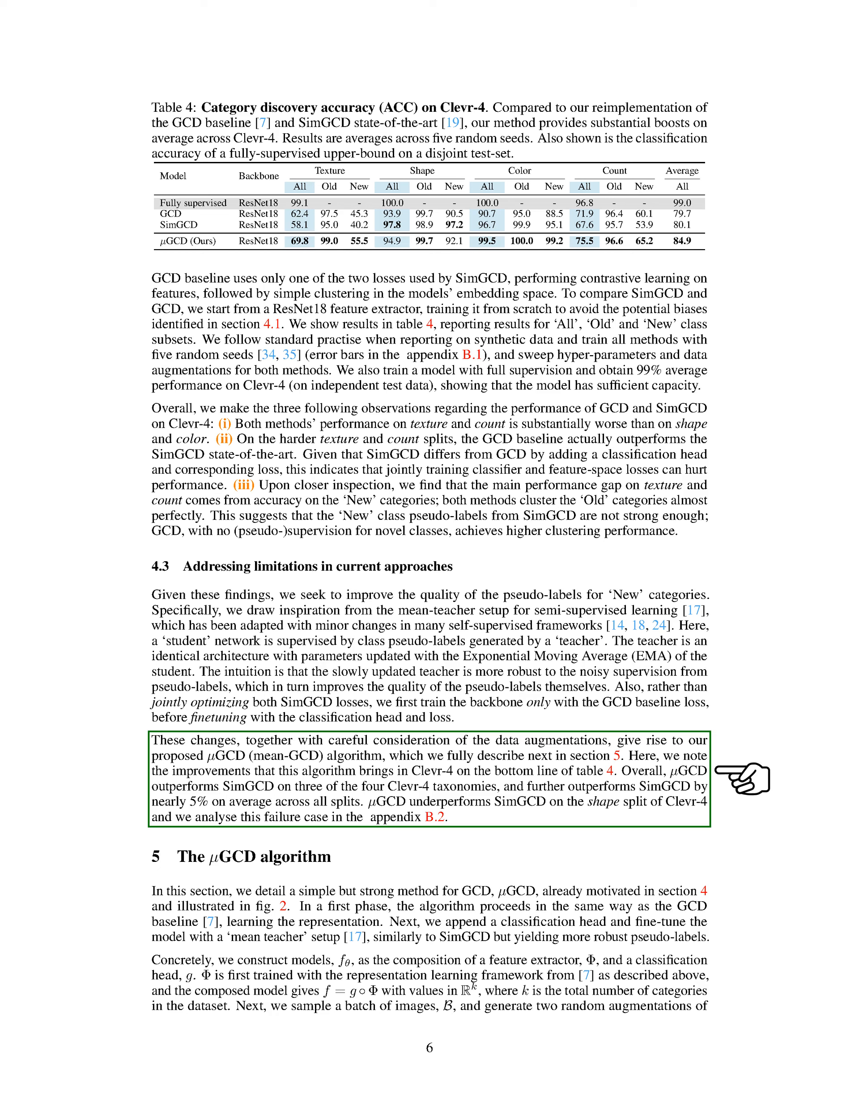
pyautogui.scroll(-3)
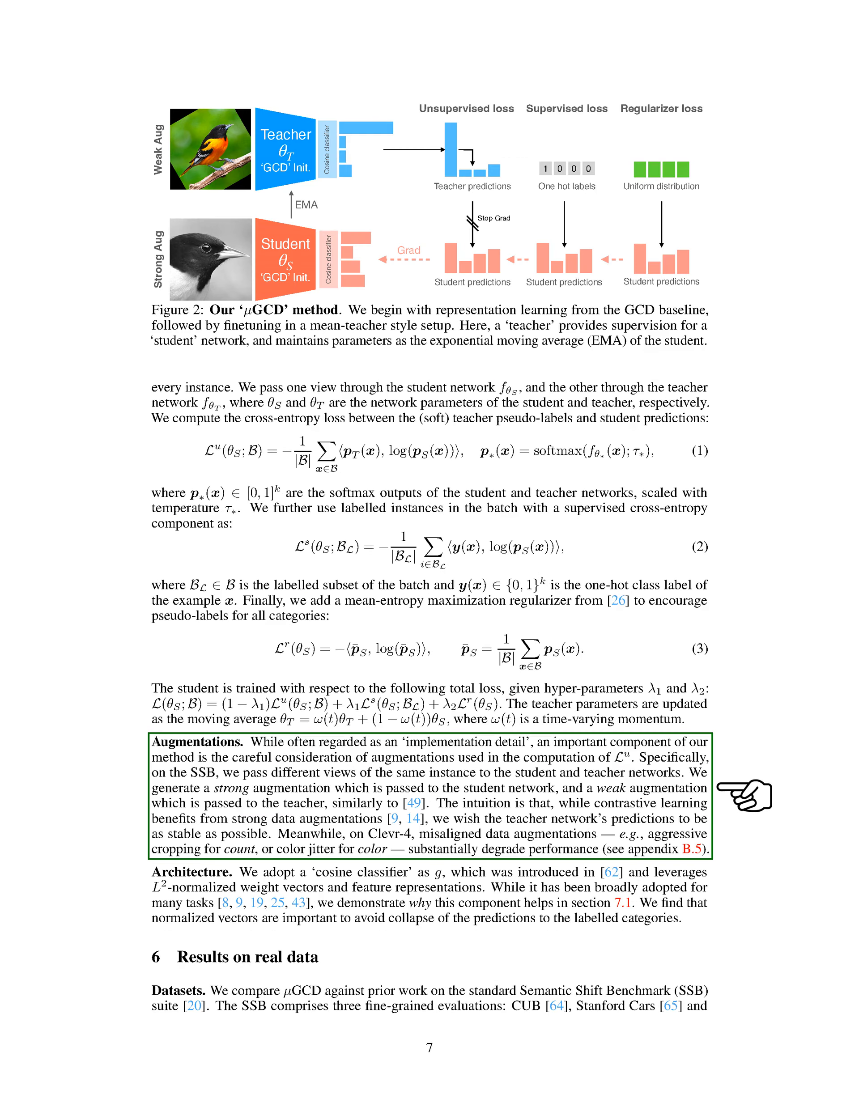
pyautogui.scroll(-3)
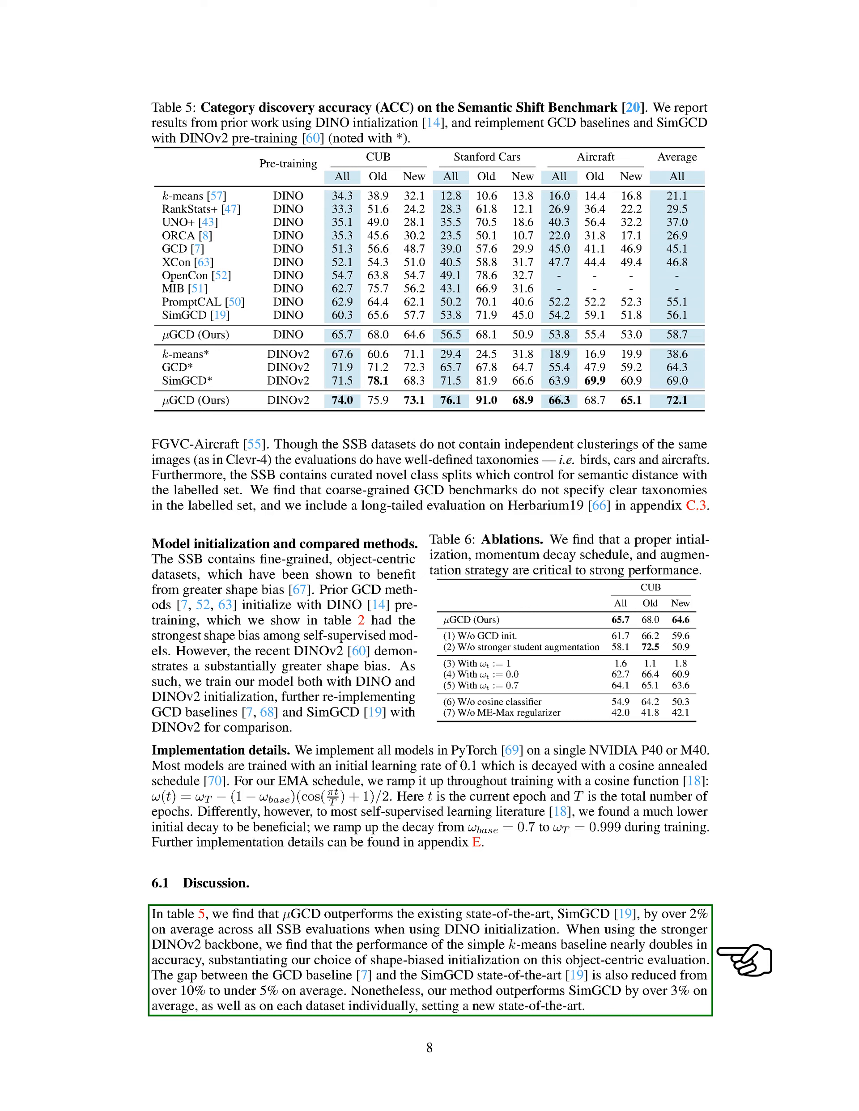
pyautogui.scroll(-3)
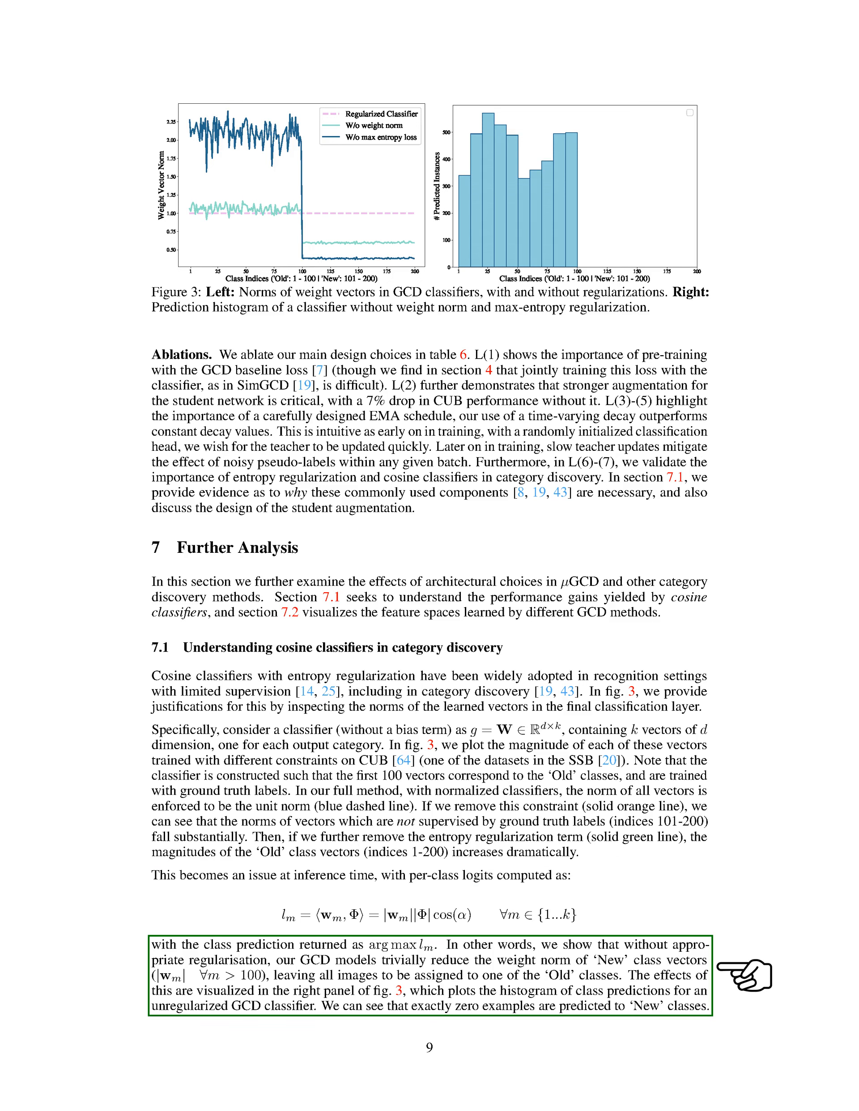
pyautogui.scroll(-3)
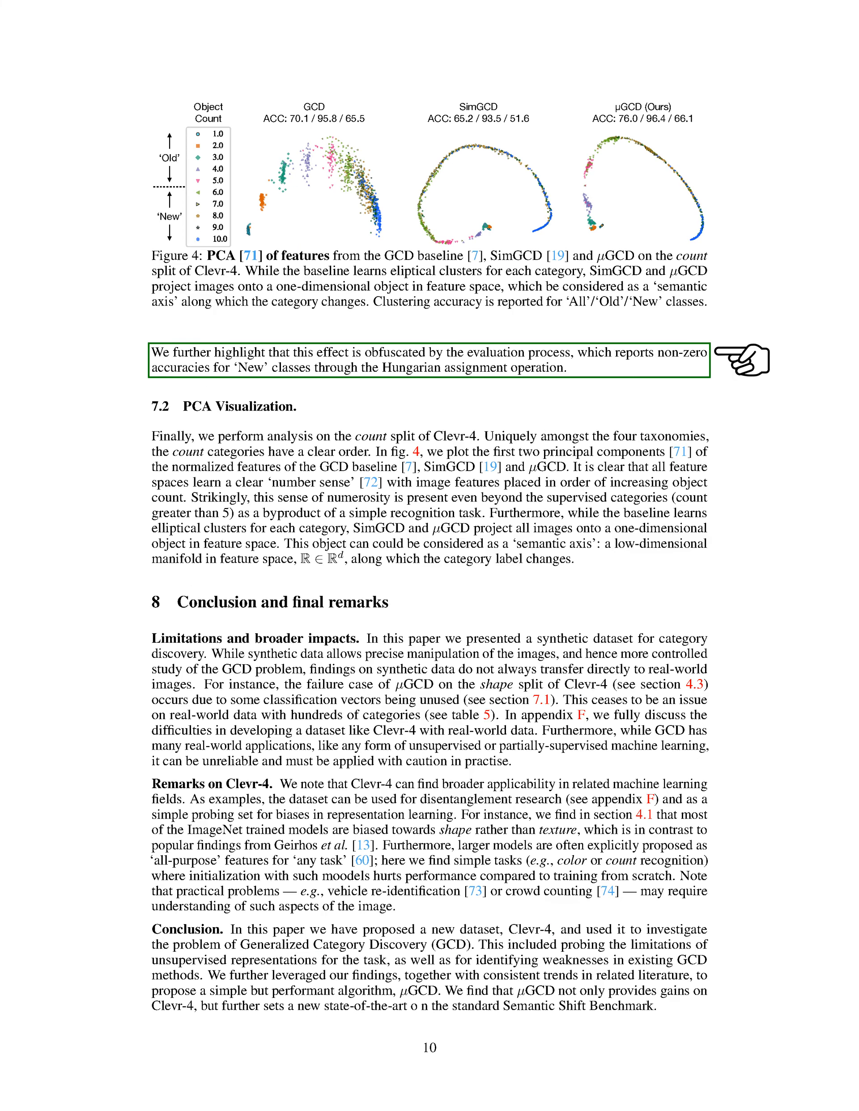